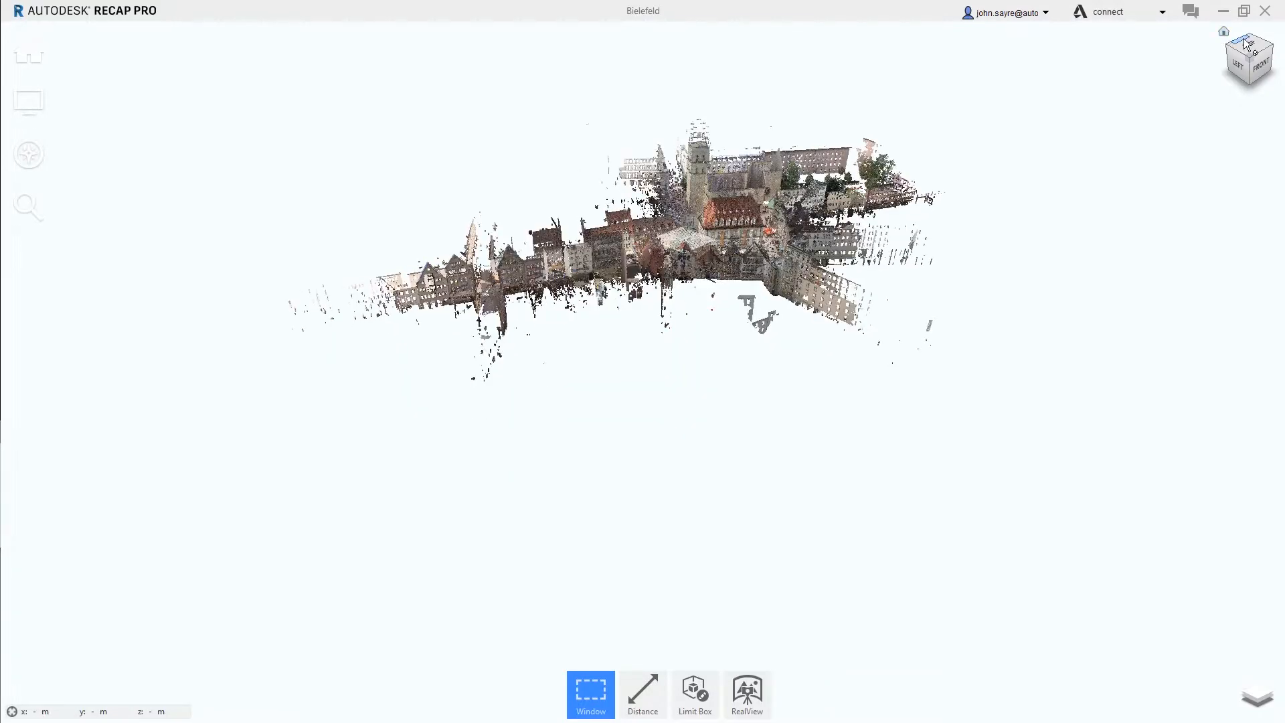
# Switch the Bielefeld point cloud to the user coordinate system via the ViewCube menu
pyautogui.click(1249, 45)
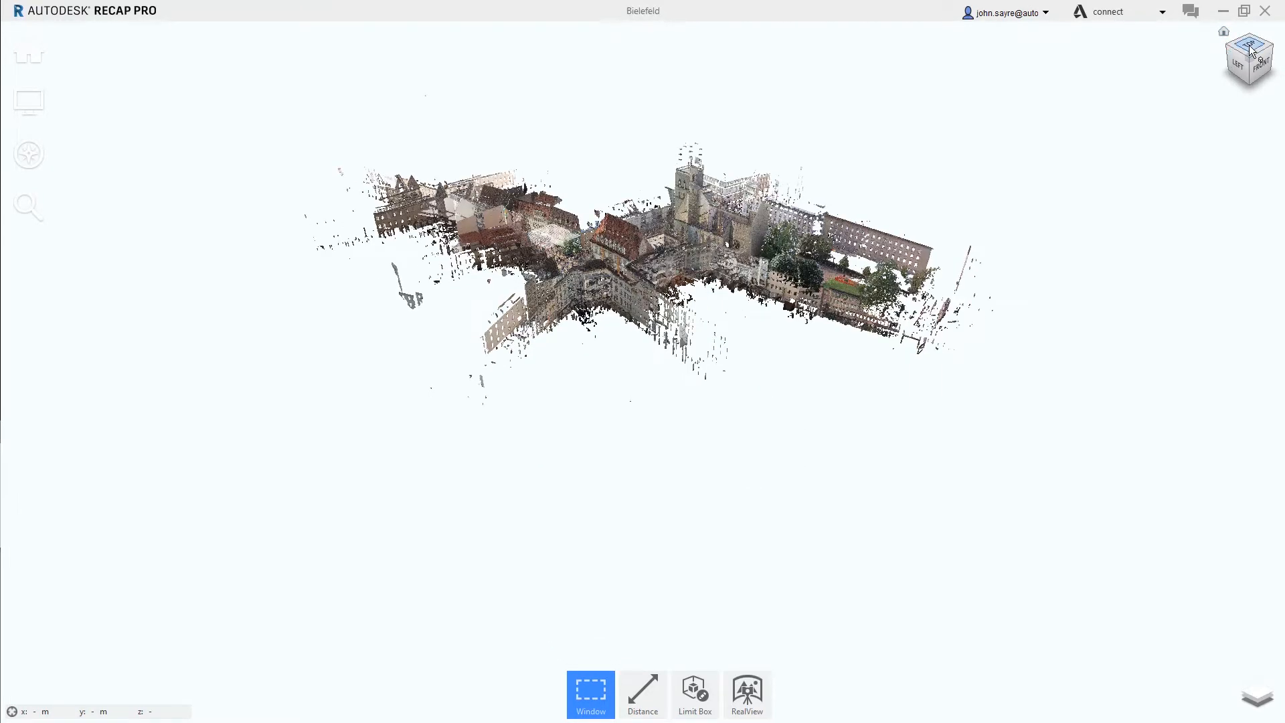
# Reset the point cloud to the World Coordinate System and view it top-down in plan
pyautogui.click(1250, 46)
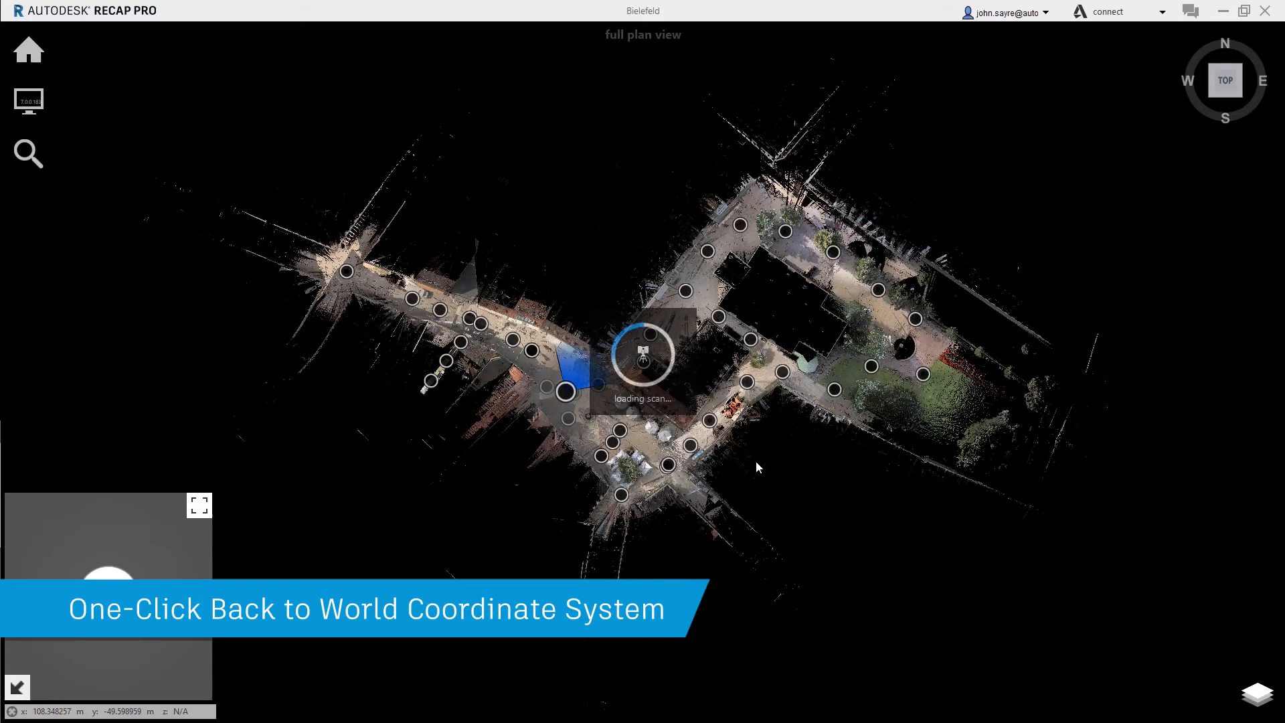
pyautogui.doubleClick(644, 363)
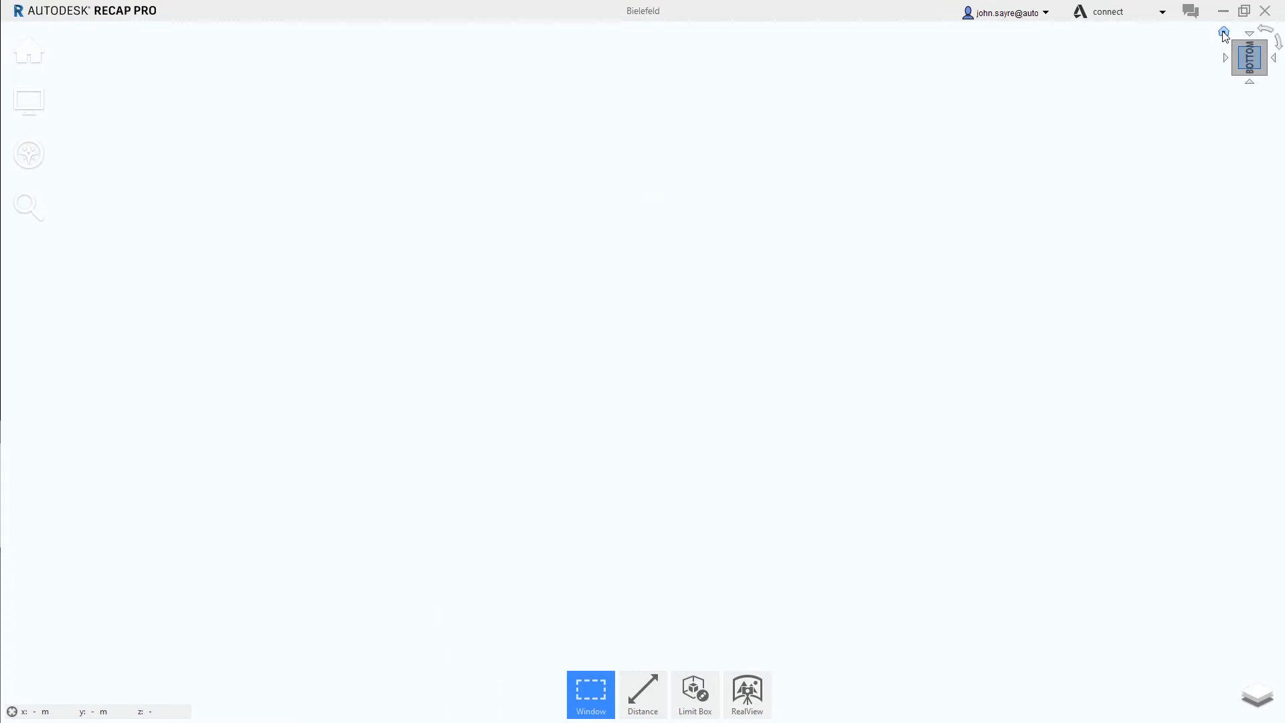
pyautogui.click(1249, 32)
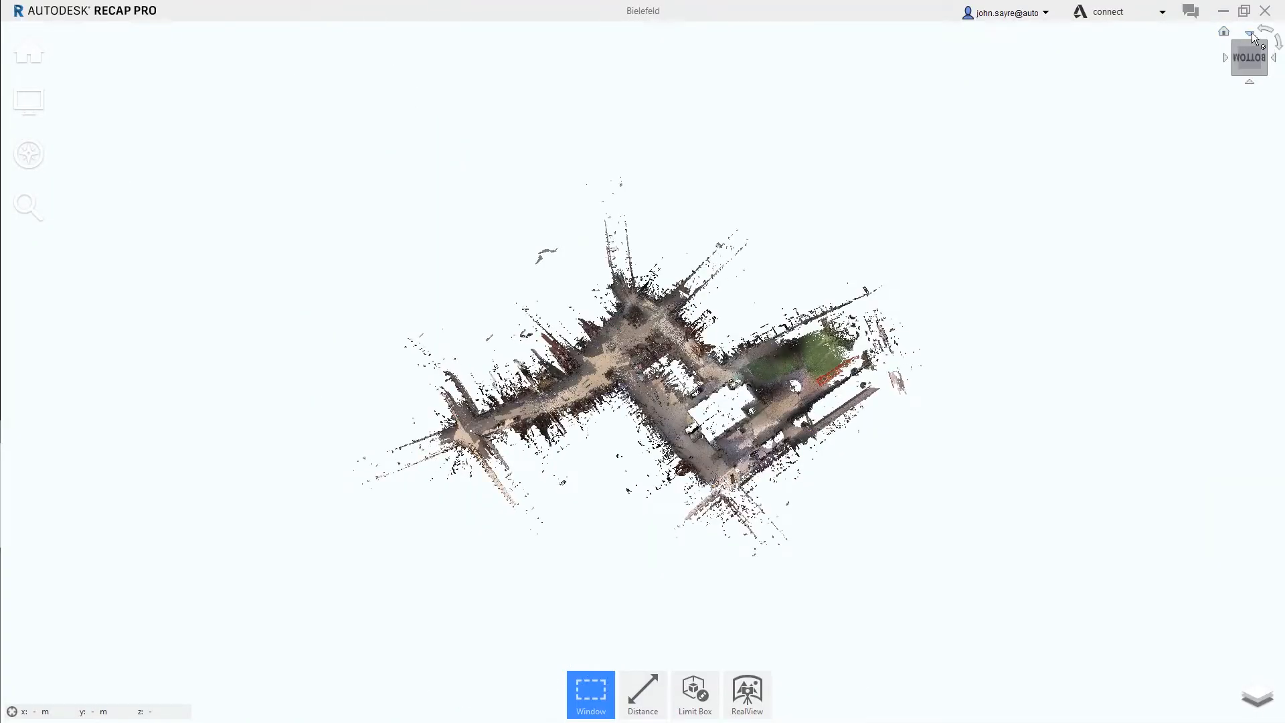
pyautogui.click(1249, 74)
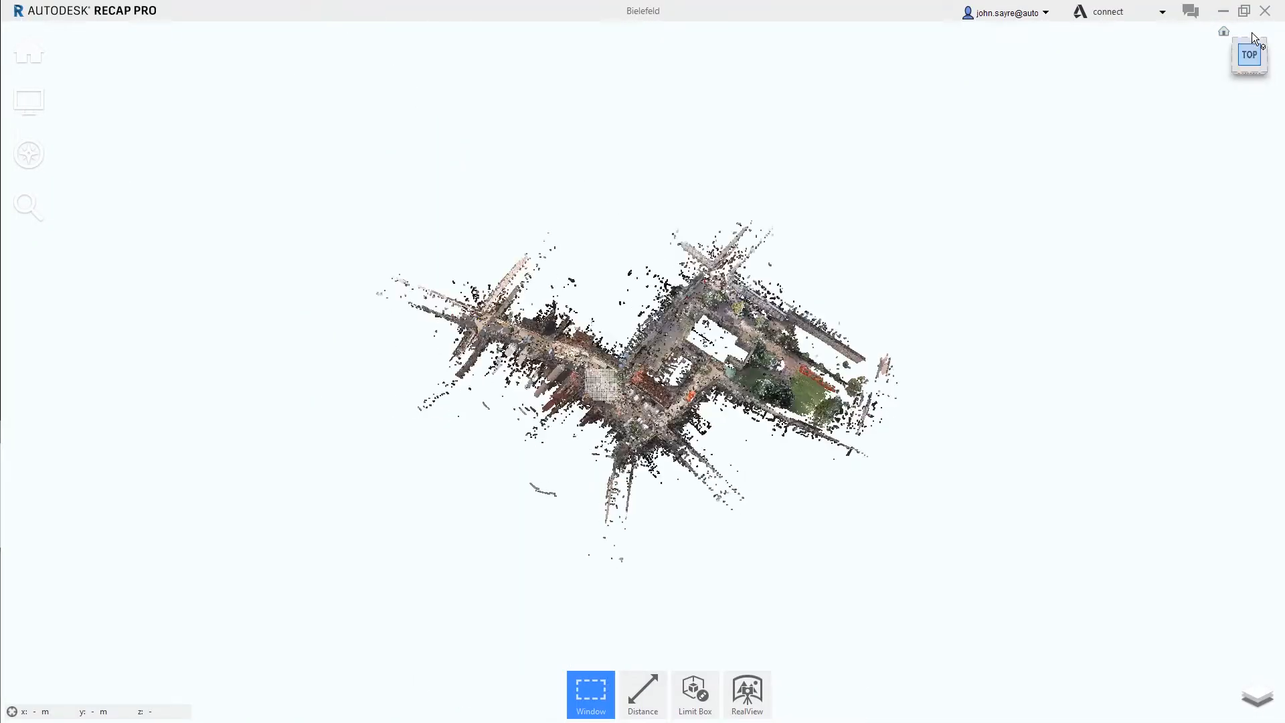